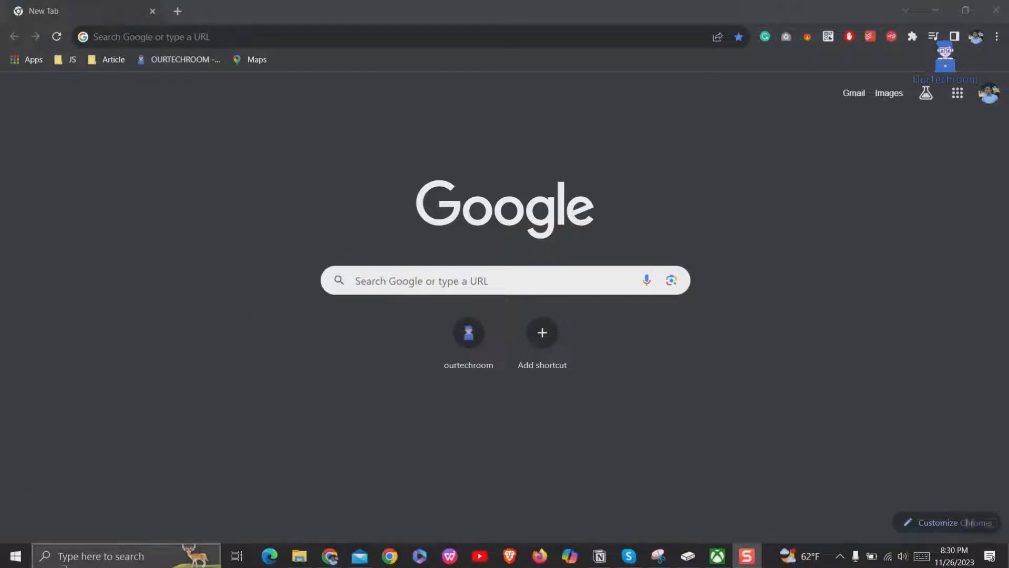
Search Windows for 'command Prompt' and launch the Command Prompt app.
type("command Prompt")
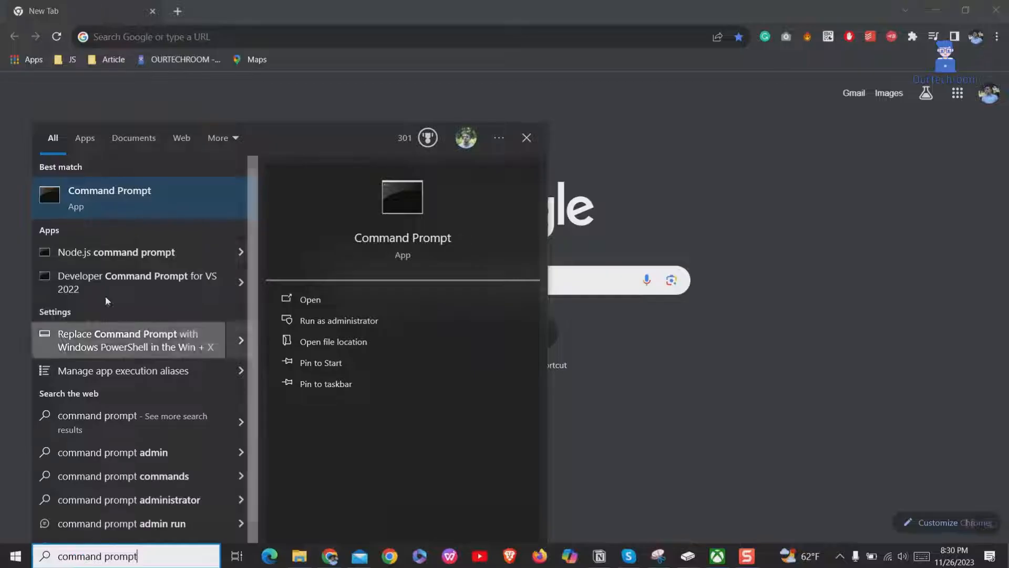
left_click(311, 299)
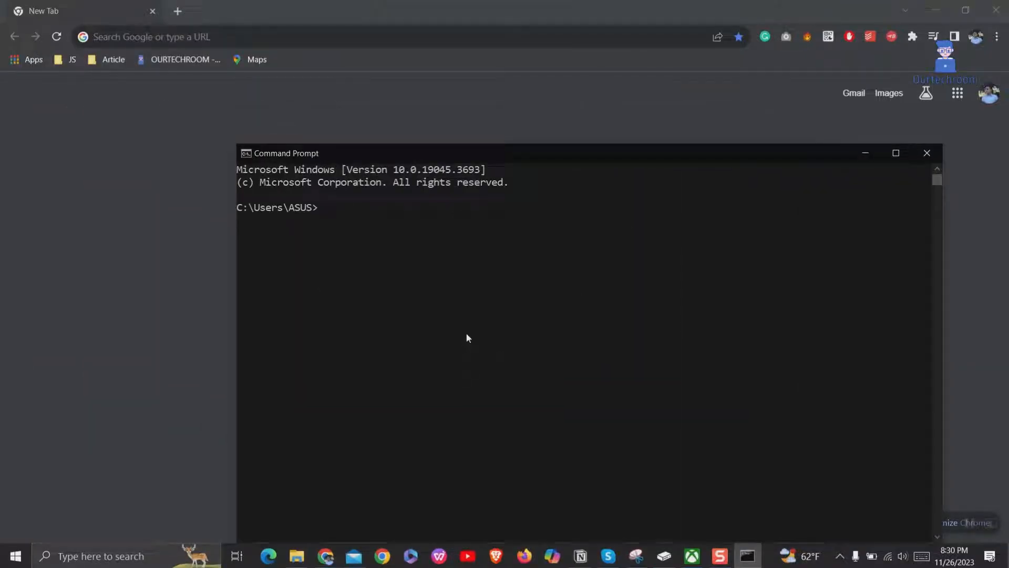
Run ipconfig, copy the default gateway 192.168.1.254, and load it in the browser.
type("ipconfig")
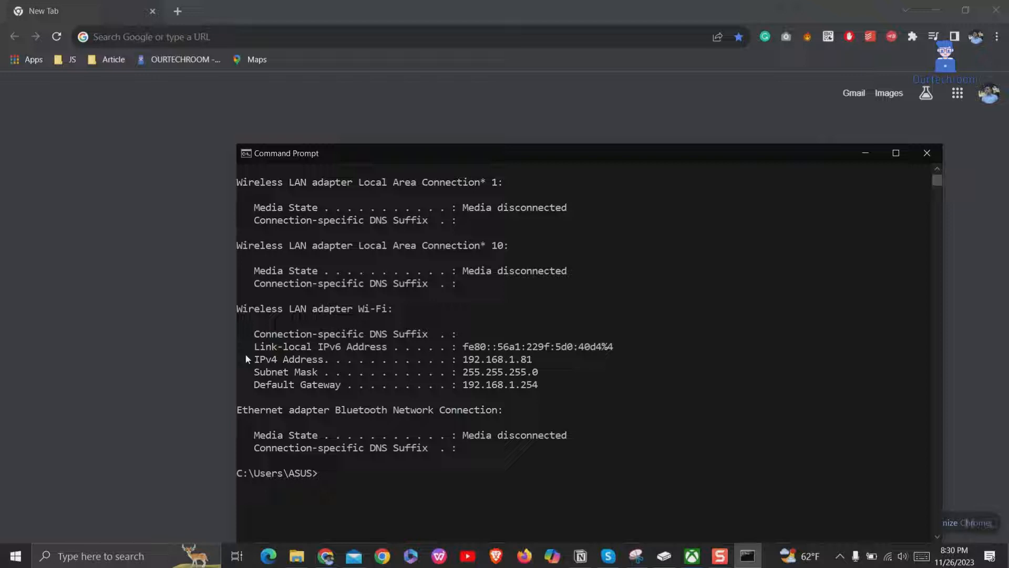
left_click_drag(253, 385, 341, 384)
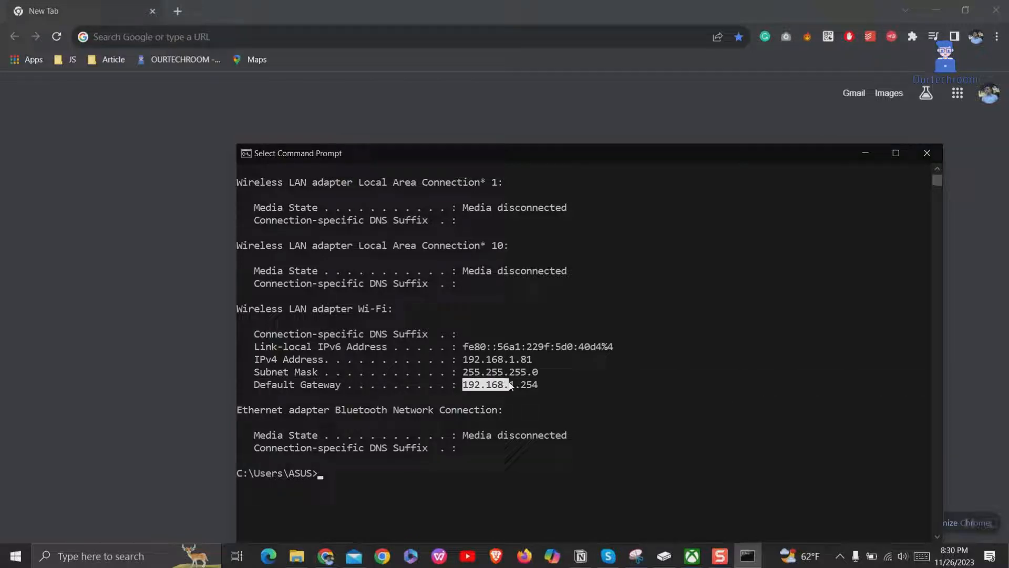
left_click(525, 385)
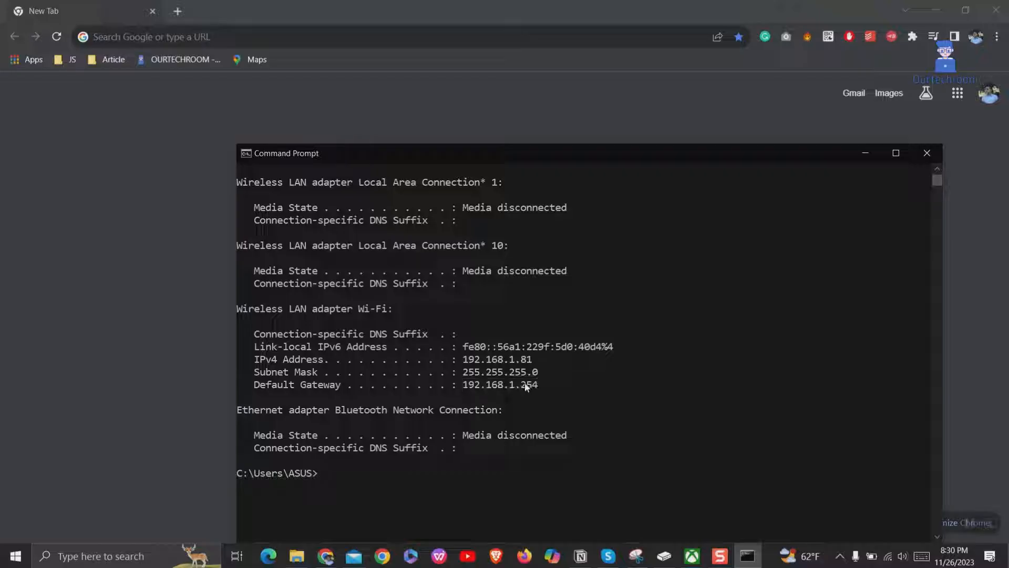
left_click_drag(462, 384, 549, 384)
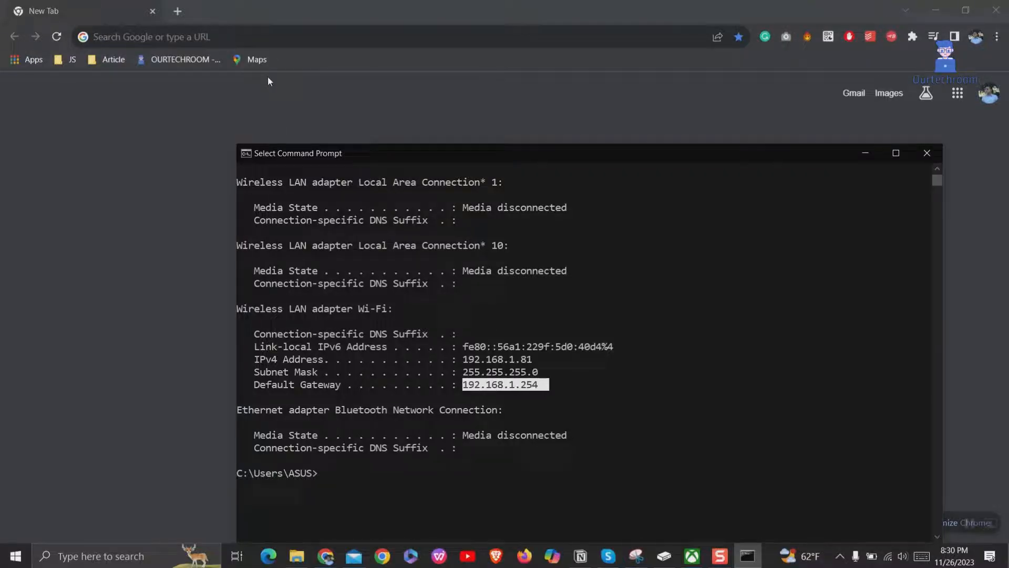
type("192.168.1.254")
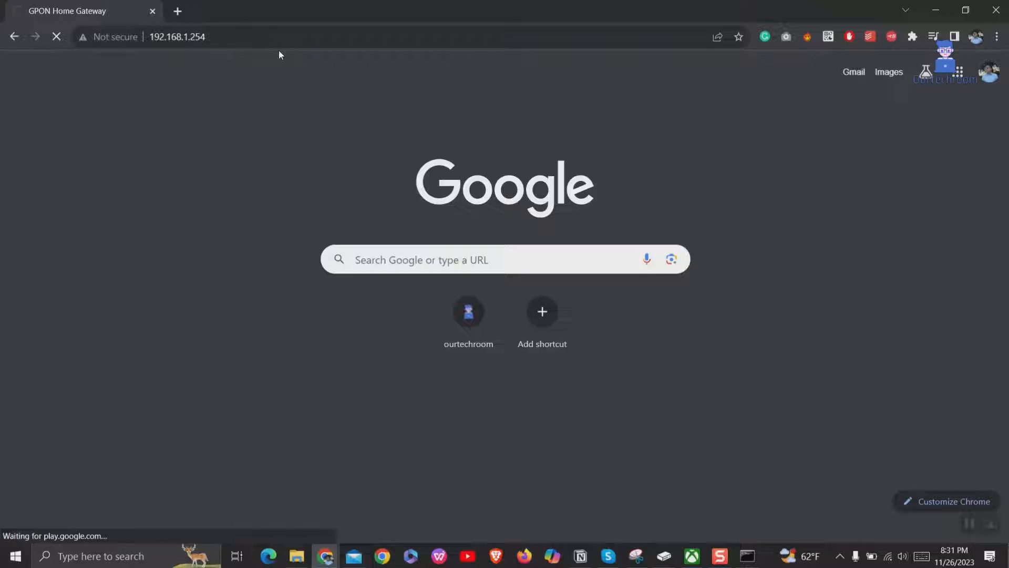
Fill the router login with the saved credential suggestion and log in.
left_click(548, 190)
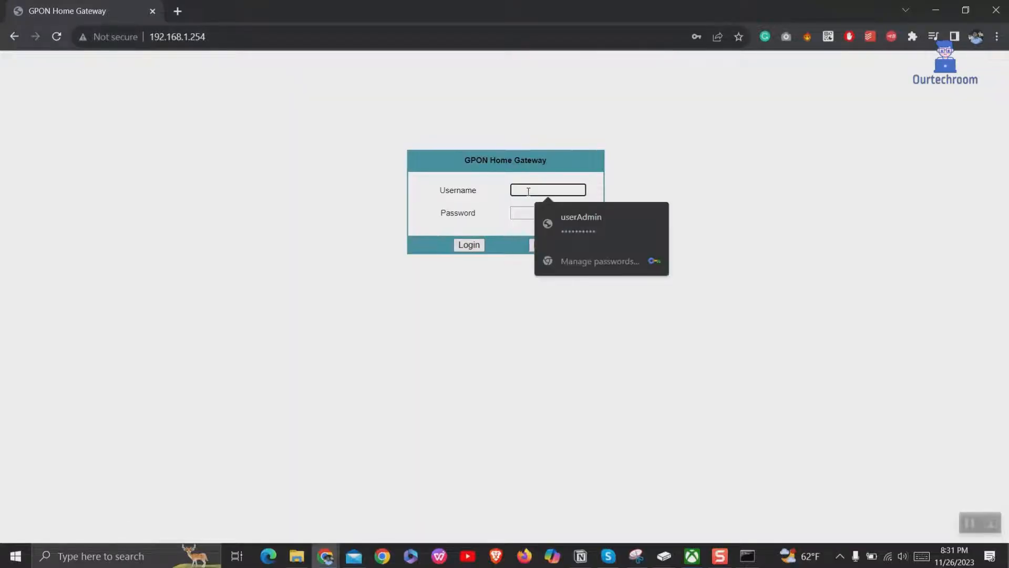
left_click(580, 222)
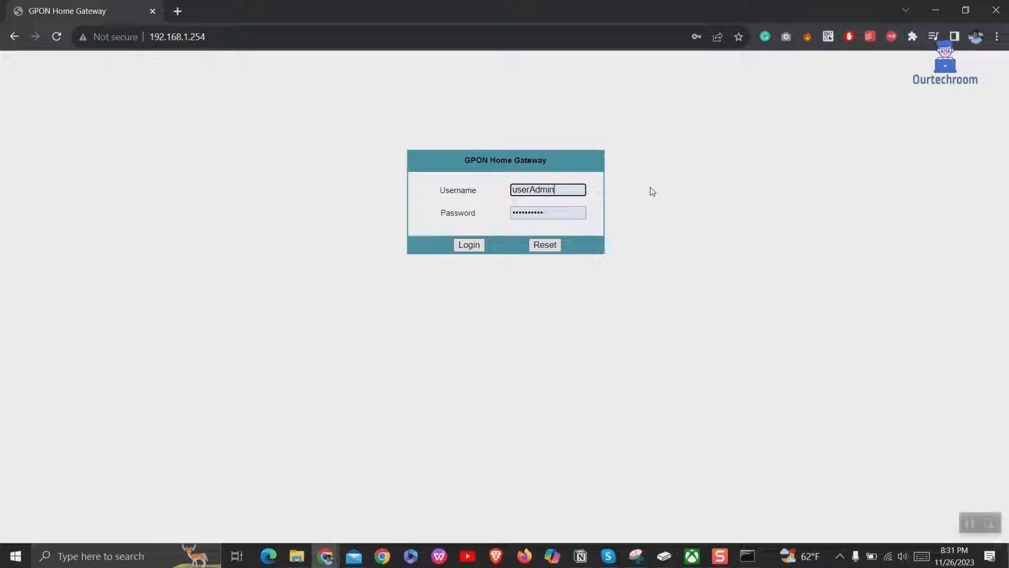
mouse_move(600, 219)
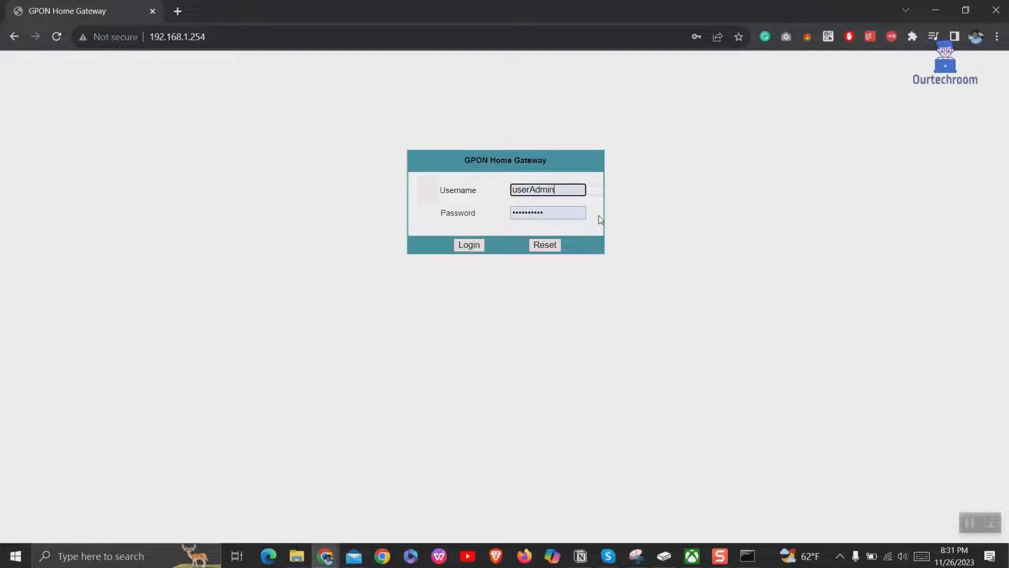
left_click(469, 245)
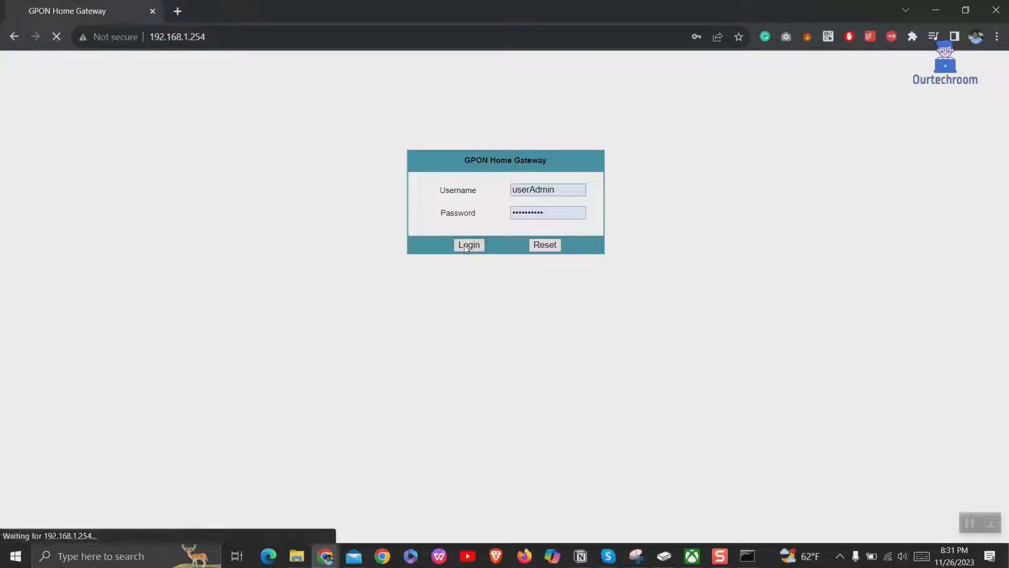
left_click(469, 245)
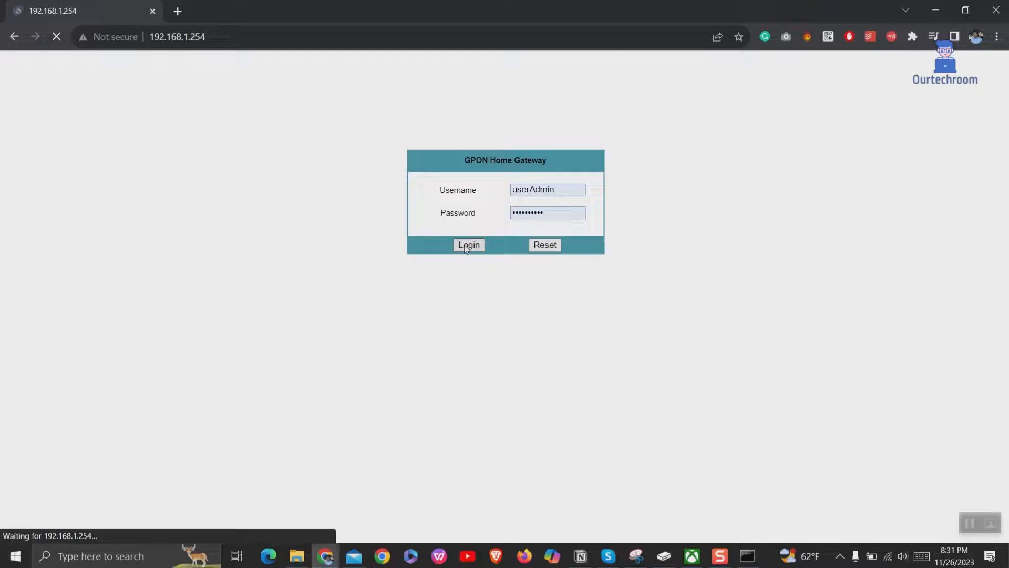
left_click(468, 245)
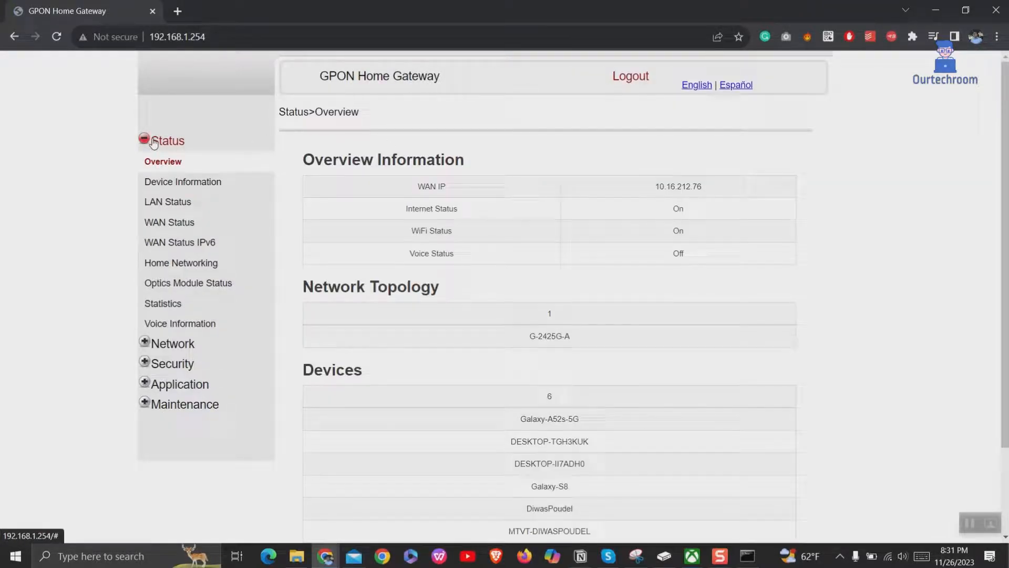
View Status > Device Information, then go to Security > Firewall.
left_click(182, 181)
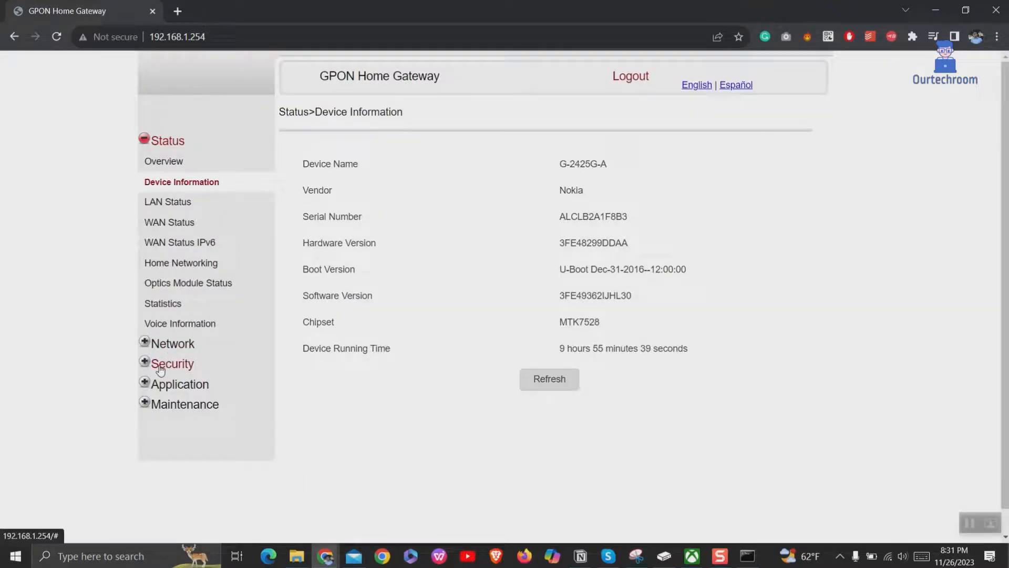
left_click(172, 364)
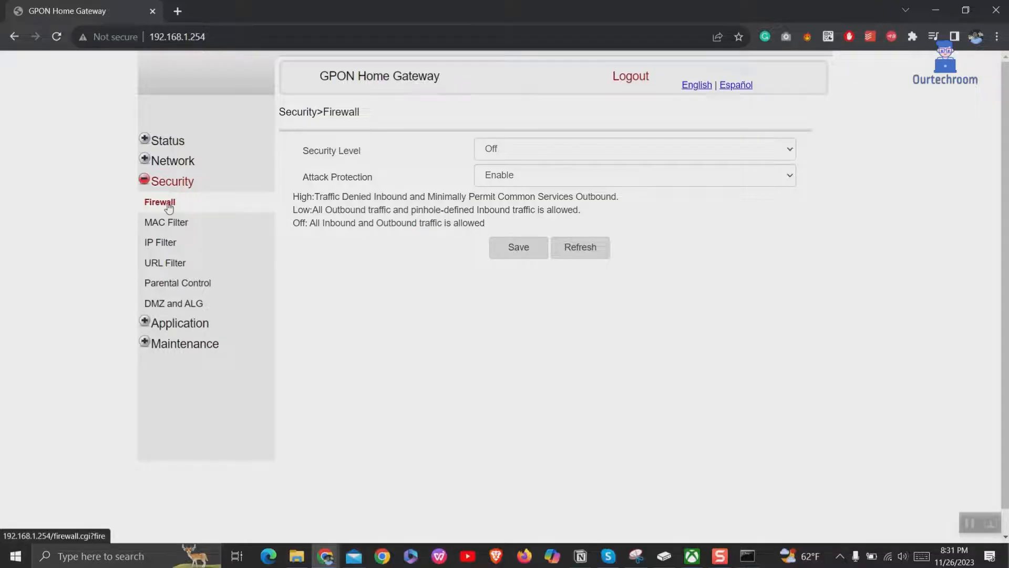
mouse_move(513, 151)
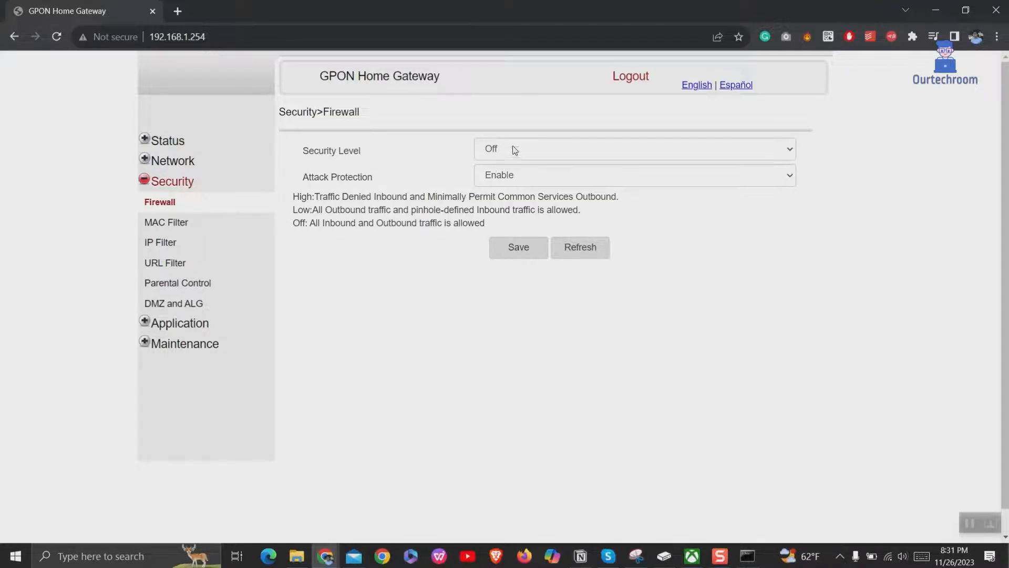
Expand the Security Level dropdown to show High, Low and Off.
left_click(634, 148)
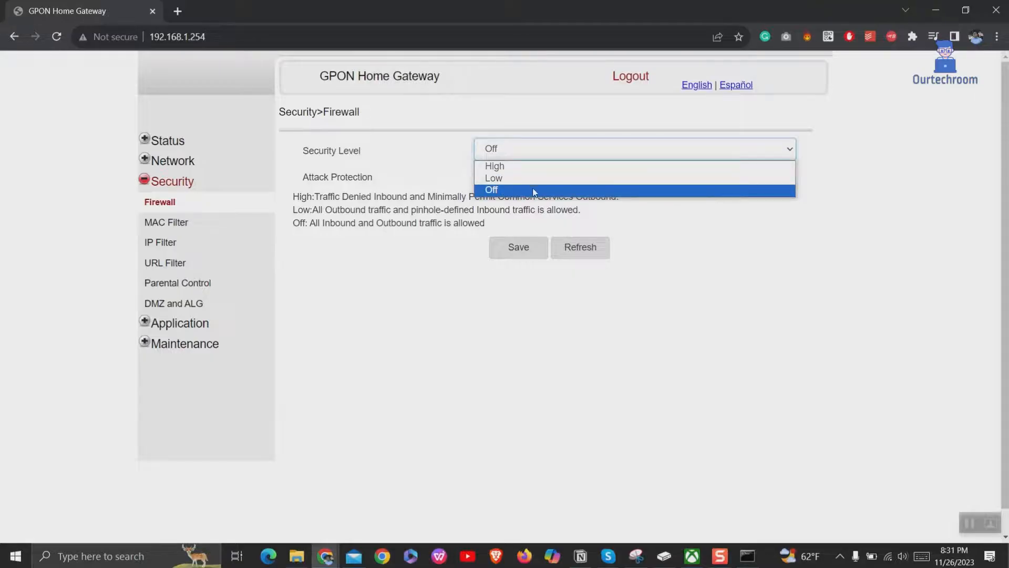
mouse_move(506, 180)
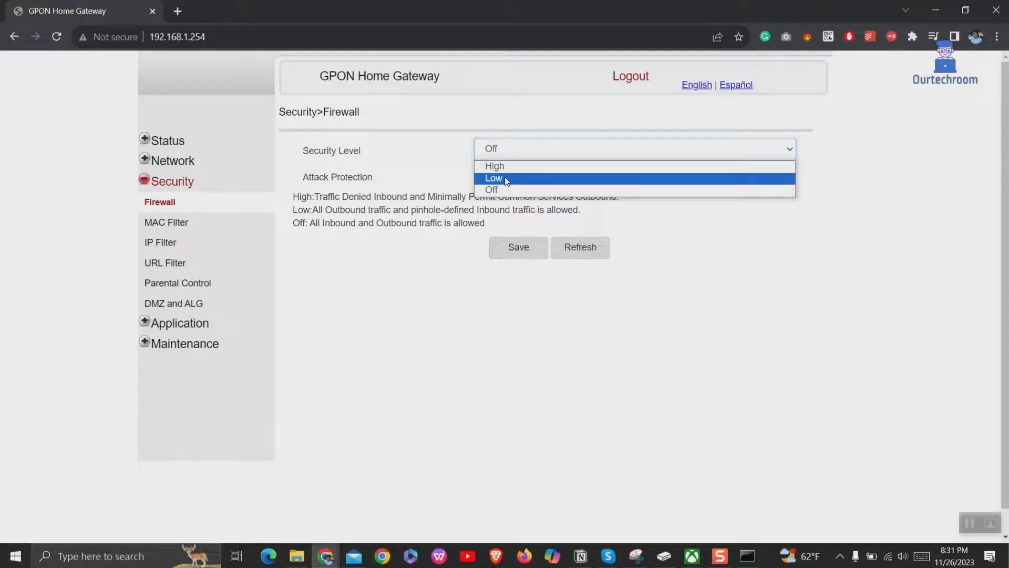
mouse_move(520, 171)
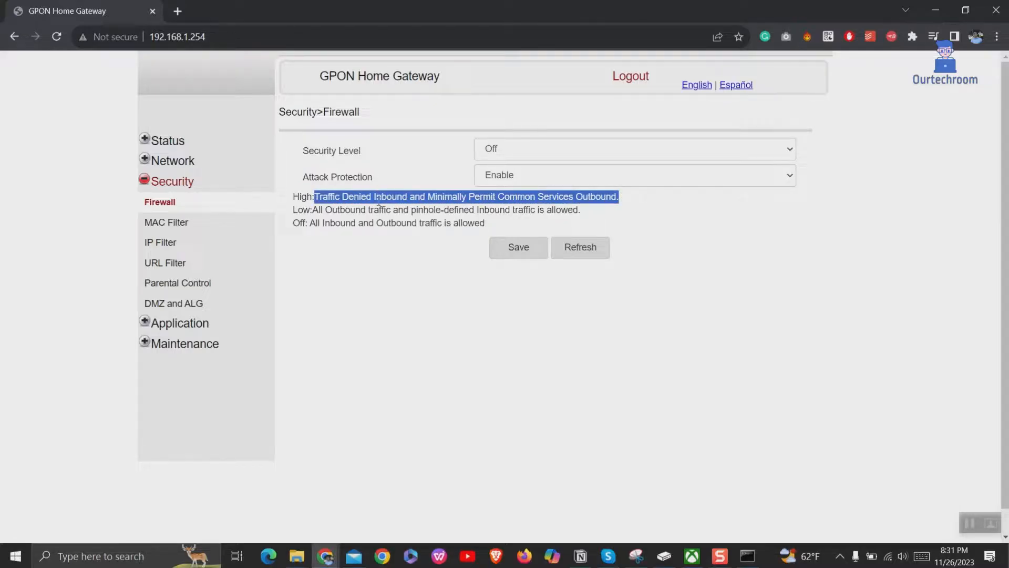
left_click_drag(304, 209, 579, 210)
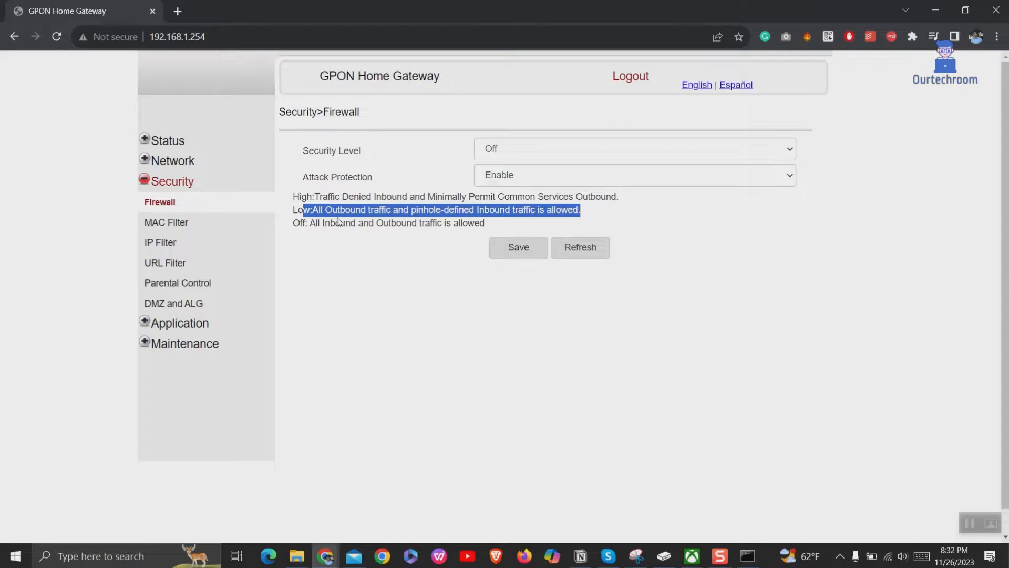
left_click(473, 70)
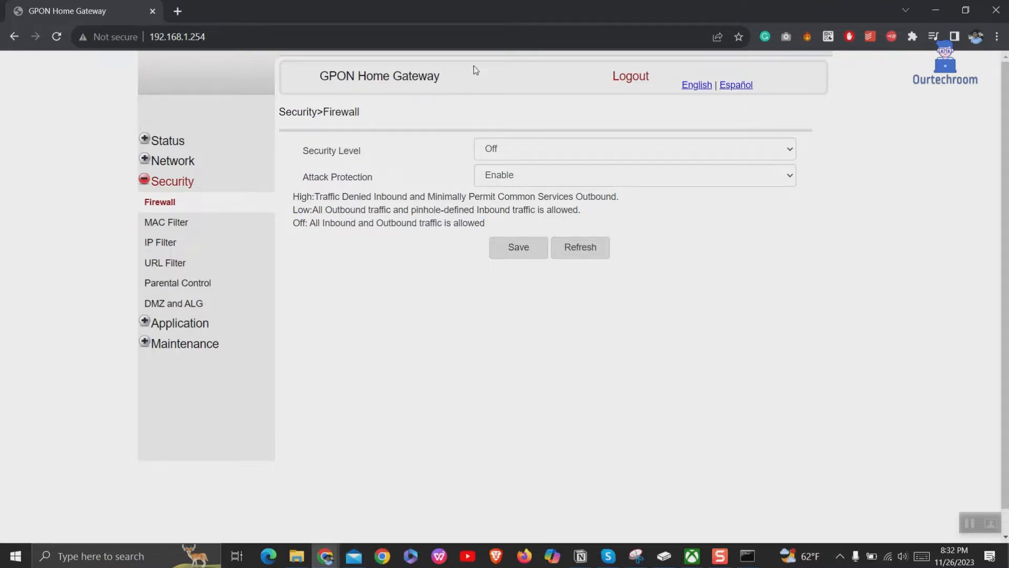
mouse_move(619, 165)
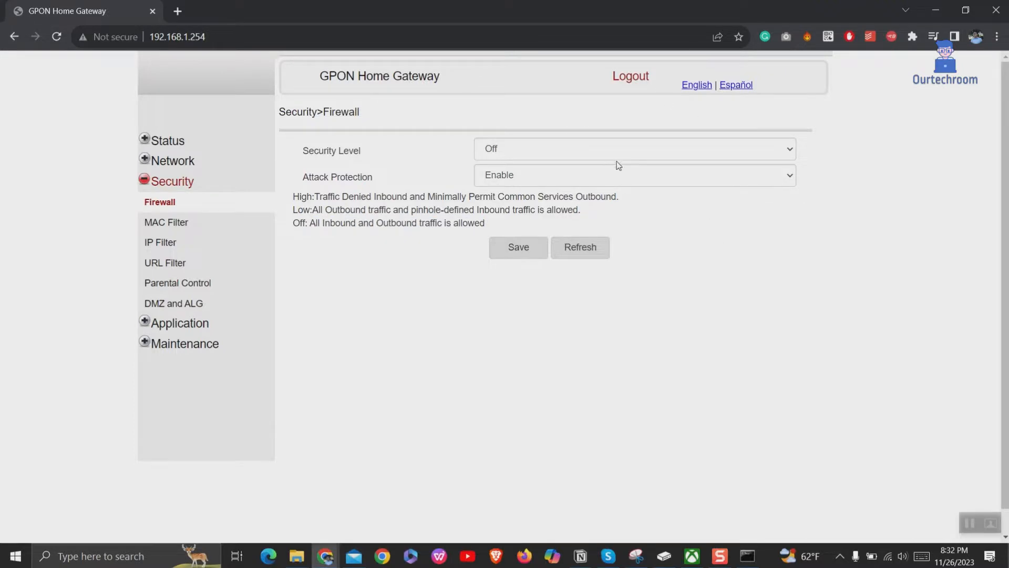